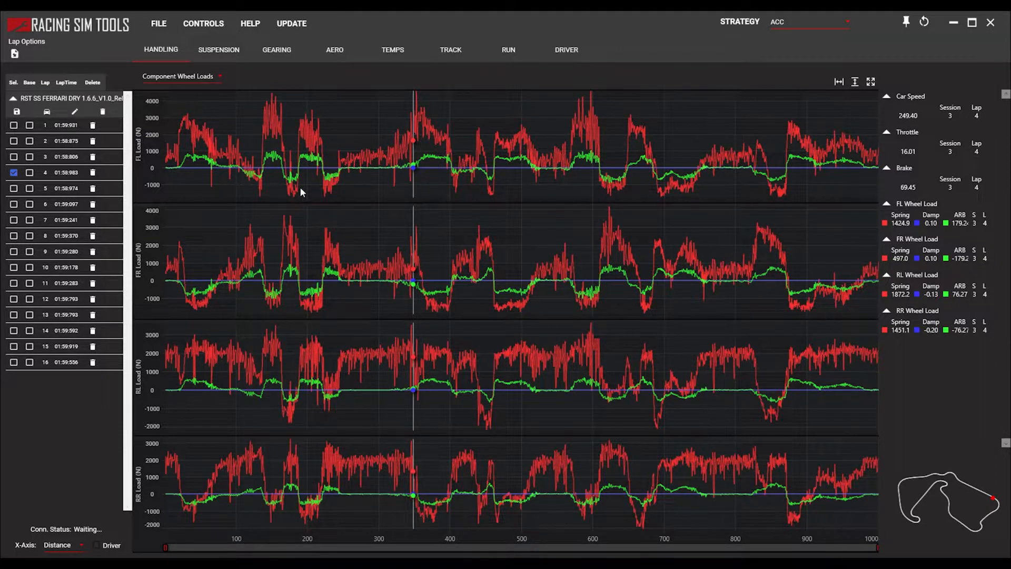
mouse_move(407, 169)
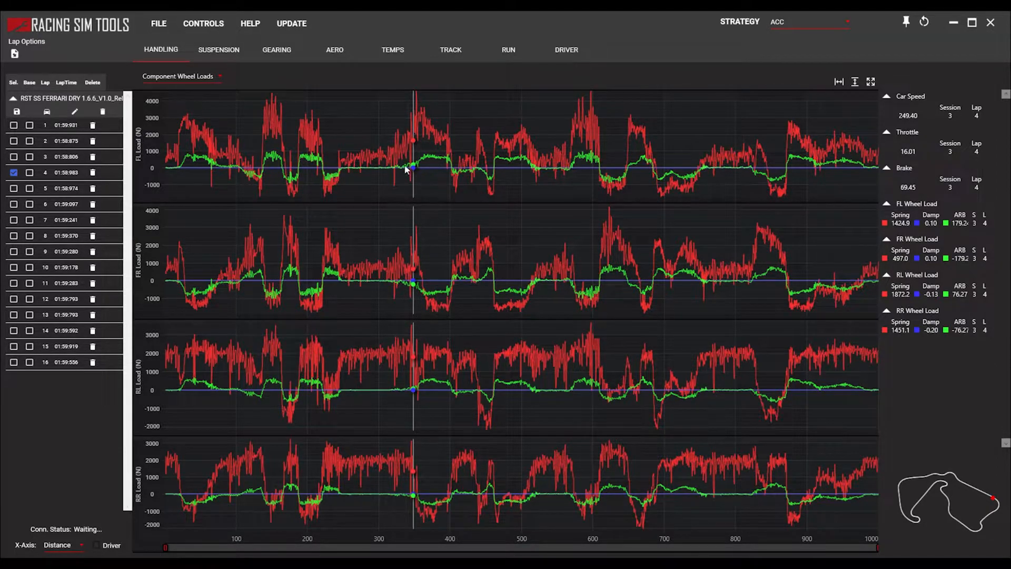
mouse_move(441, 143)
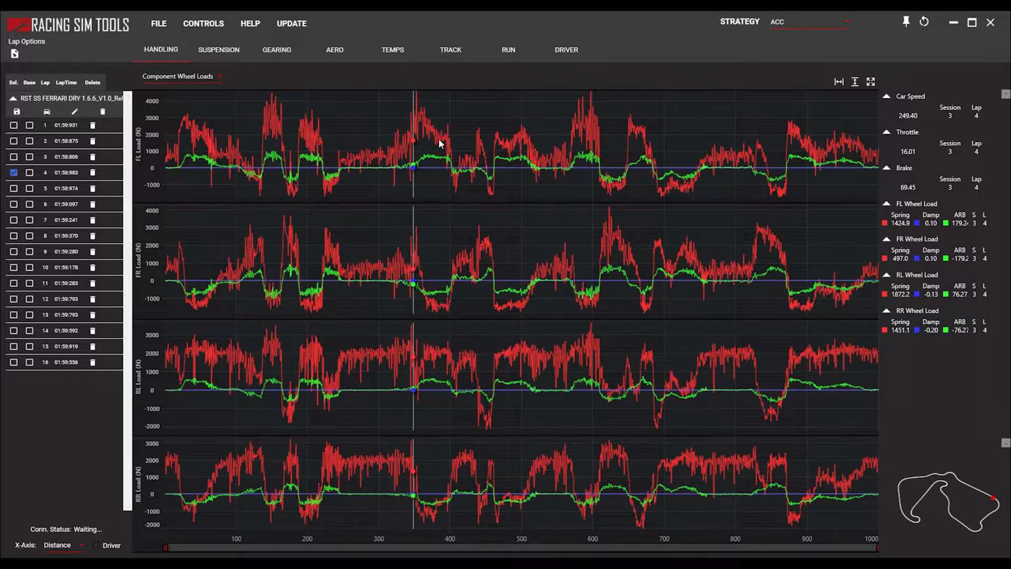
mouse_move(498, 143)
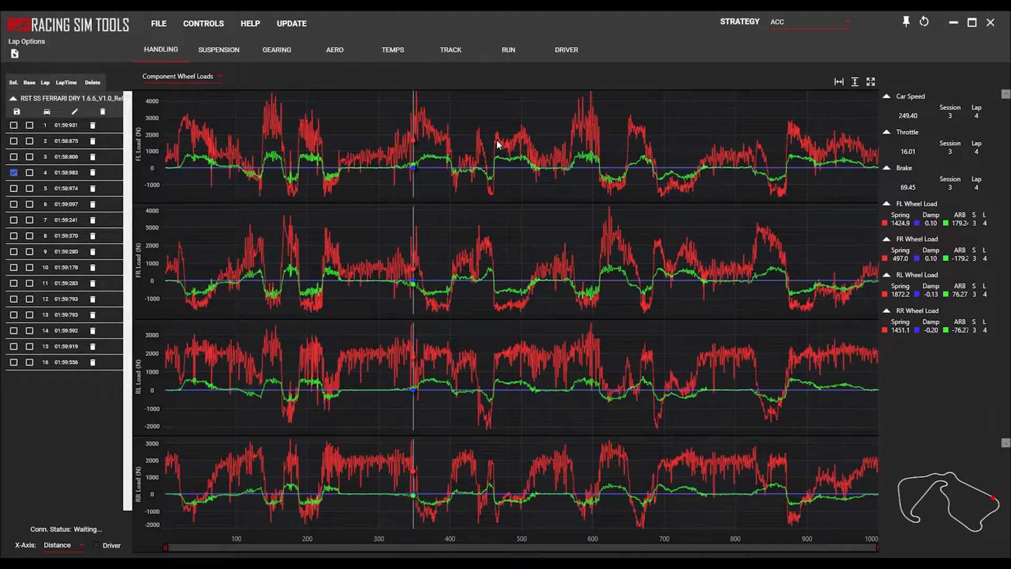
mouse_move(474, 154)
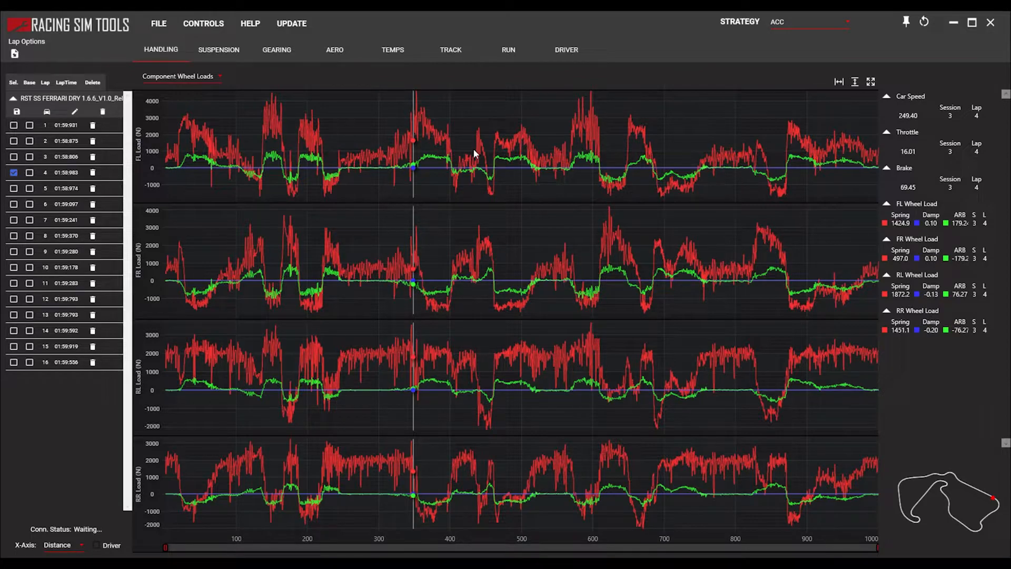
mouse_move(420, 171)
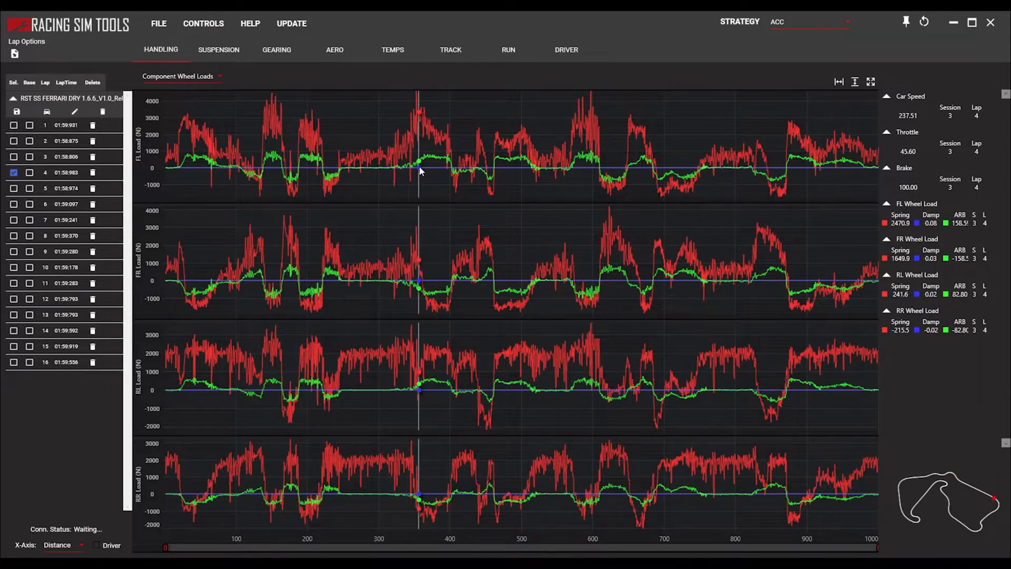
mouse_move(419, 129)
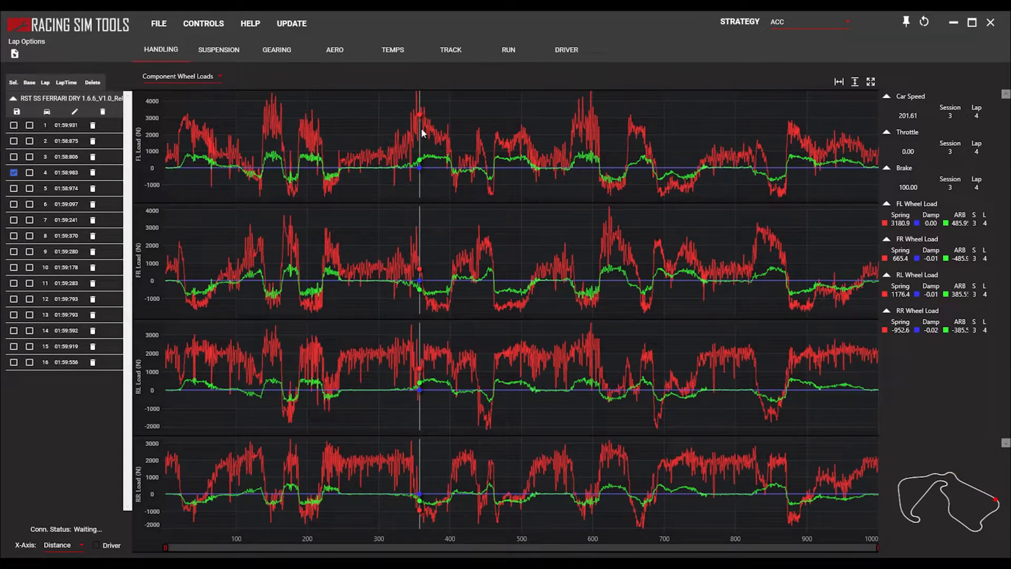
mouse_move(414, 146)
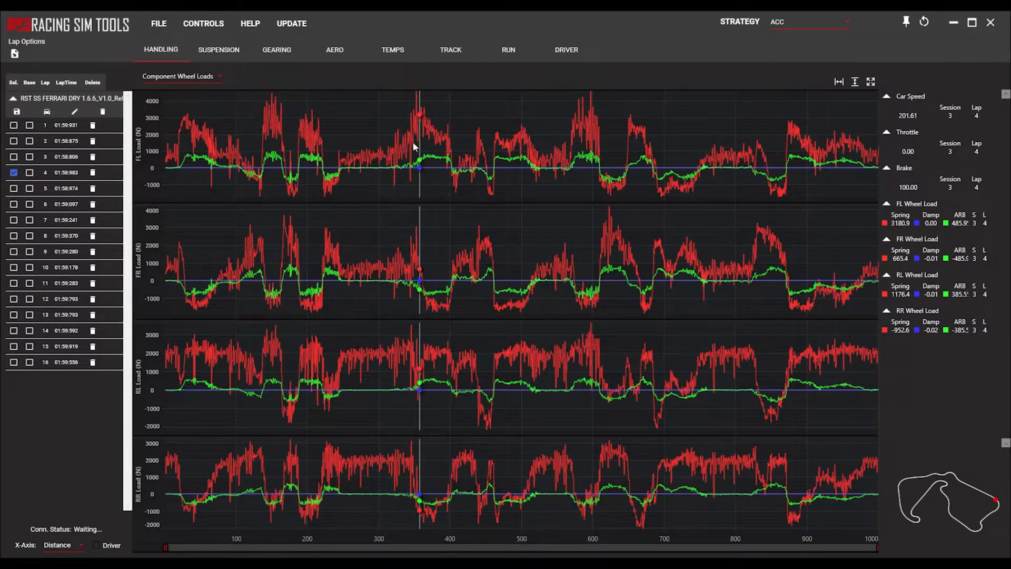
mouse_move(431, 173)
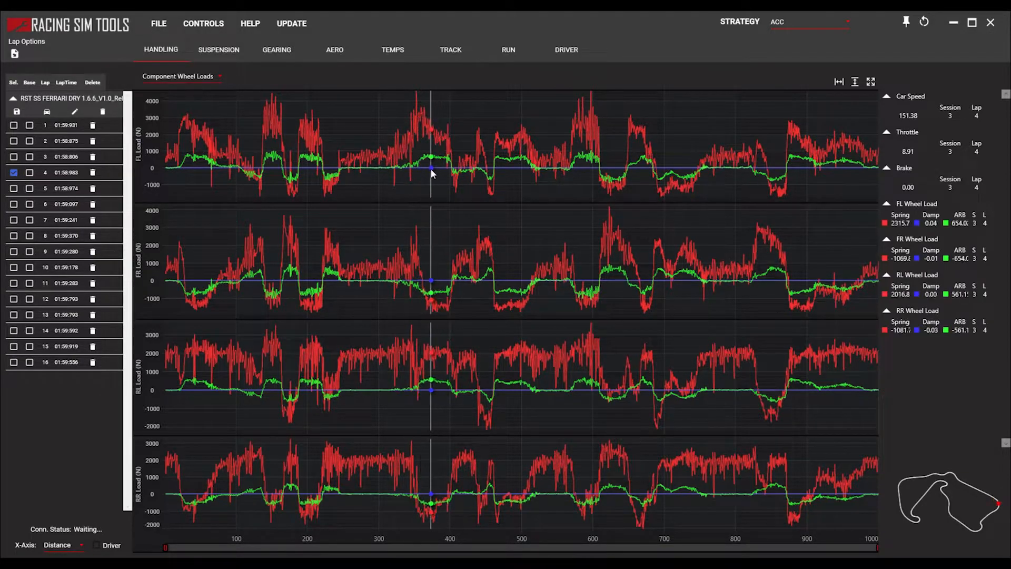
mouse_move(407, 195)
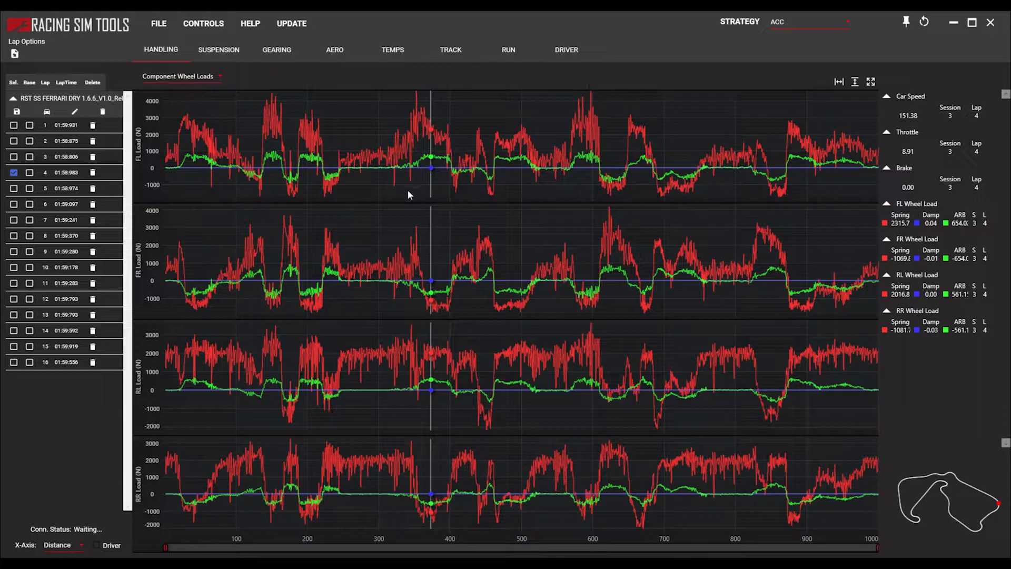
mouse_move(437, 176)
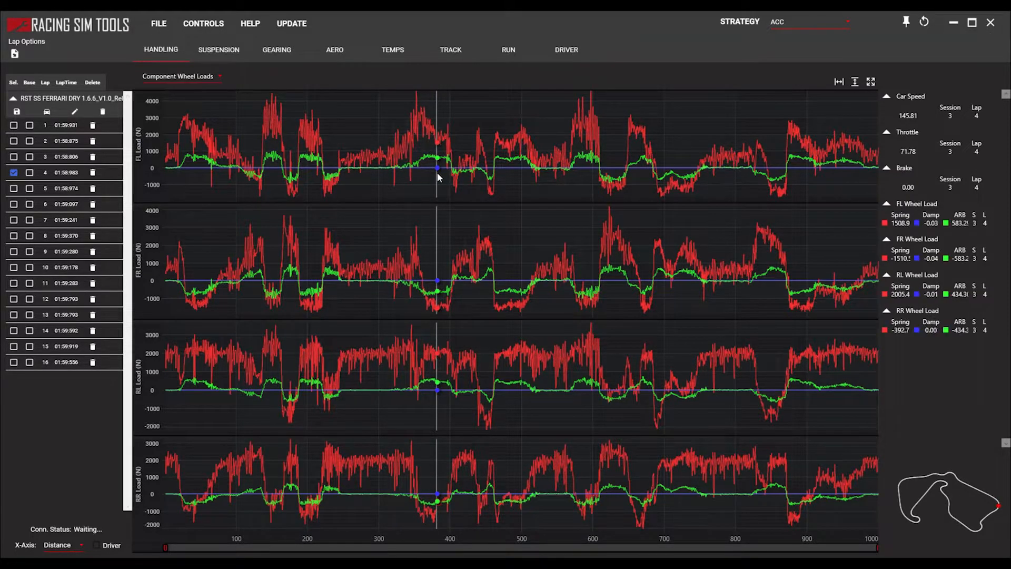
mouse_move(575, 177)
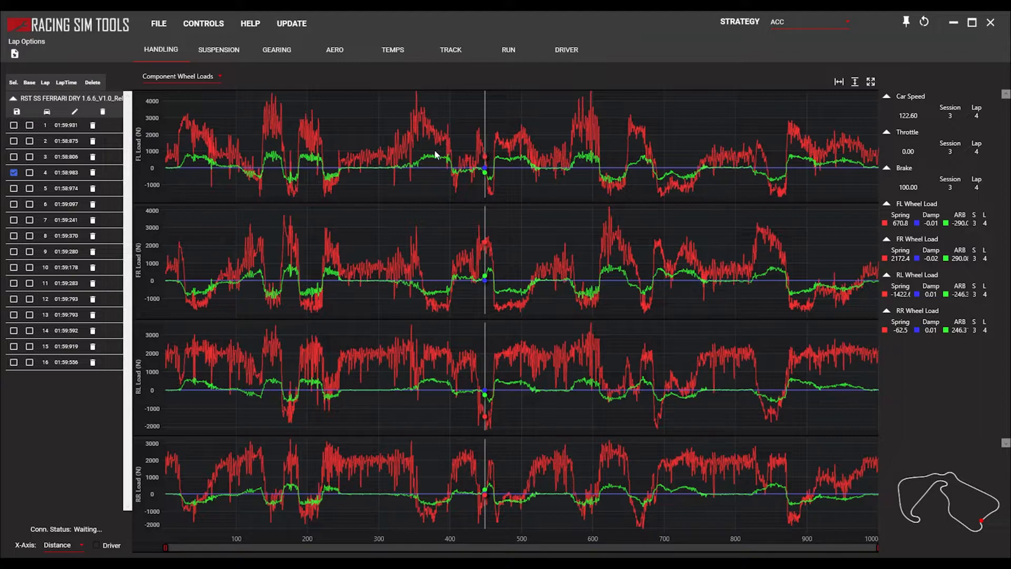
mouse_move(425, 163)
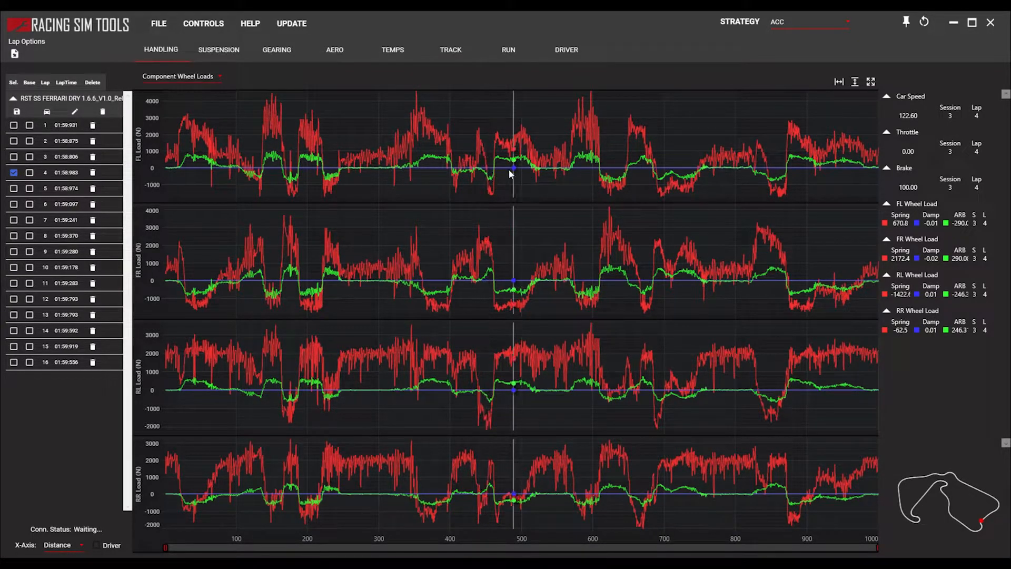
mouse_move(514, 173)
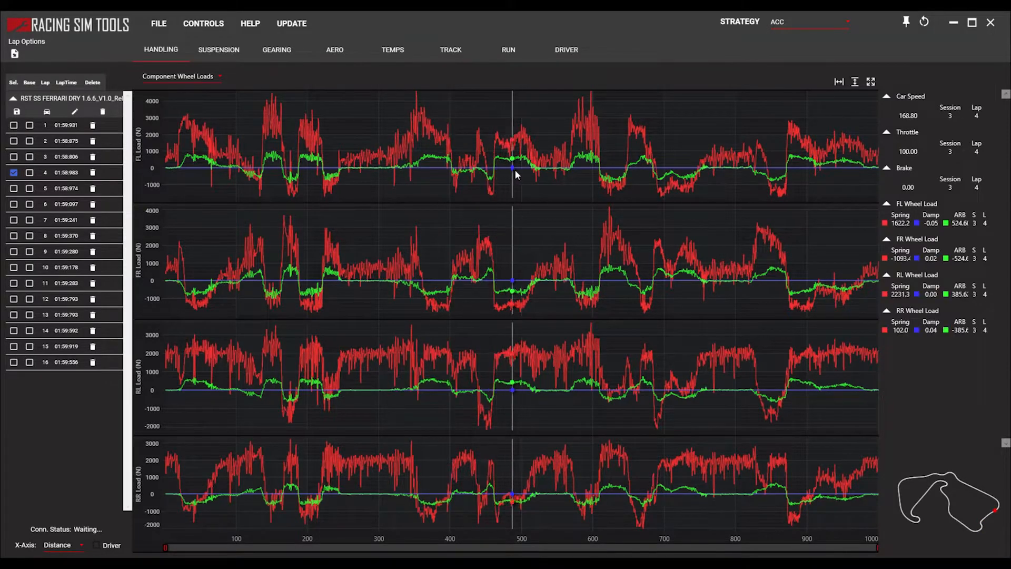
mouse_move(487, 176)
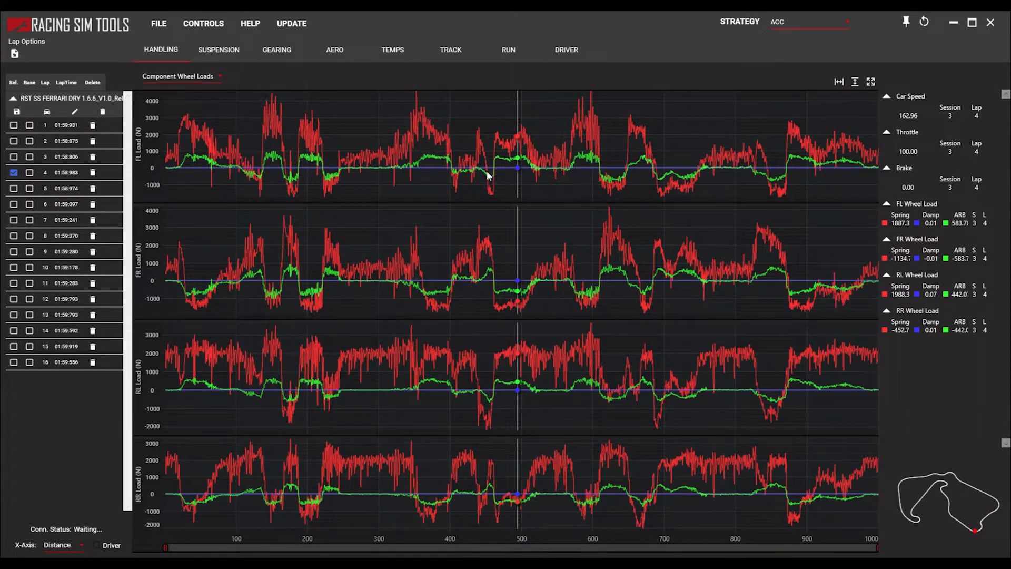
mouse_move(495, 179)
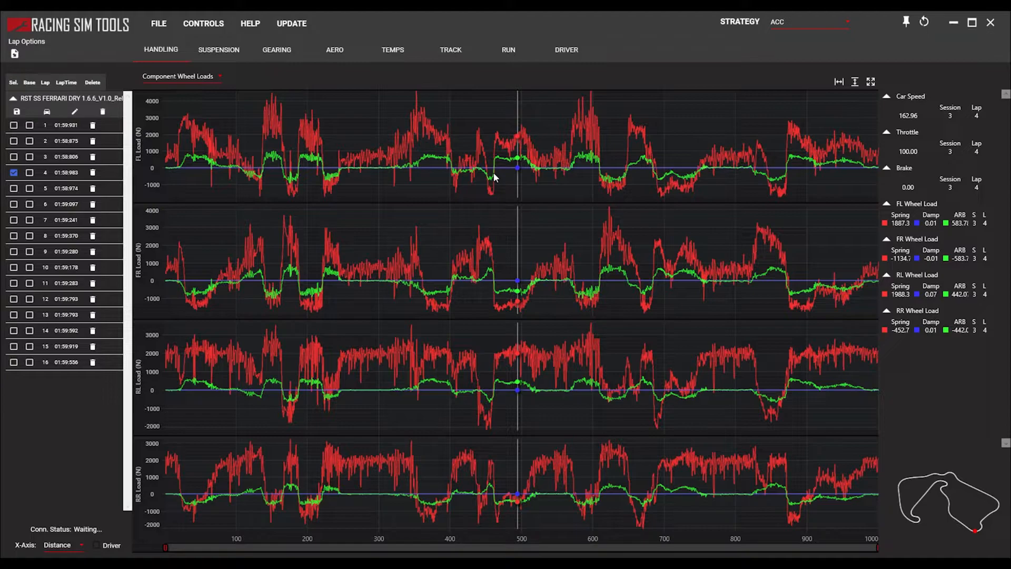
mouse_move(522, 176)
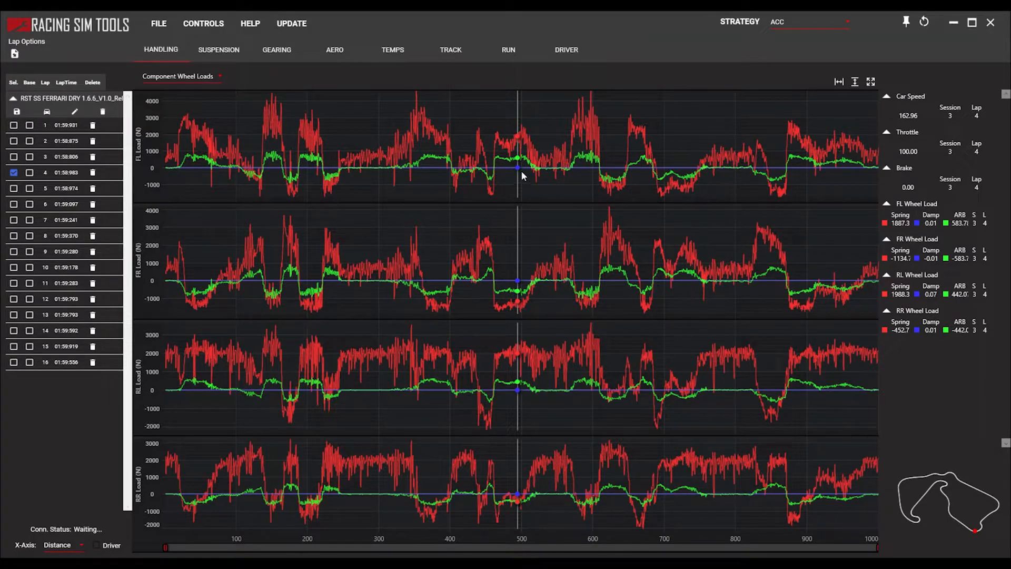
mouse_move(516, 169)
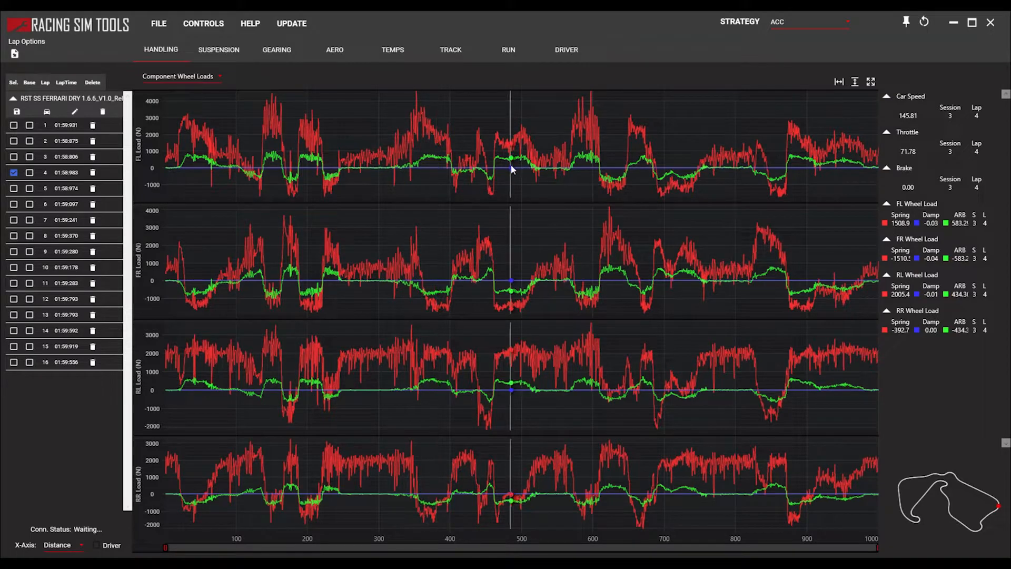
mouse_move(506, 167)
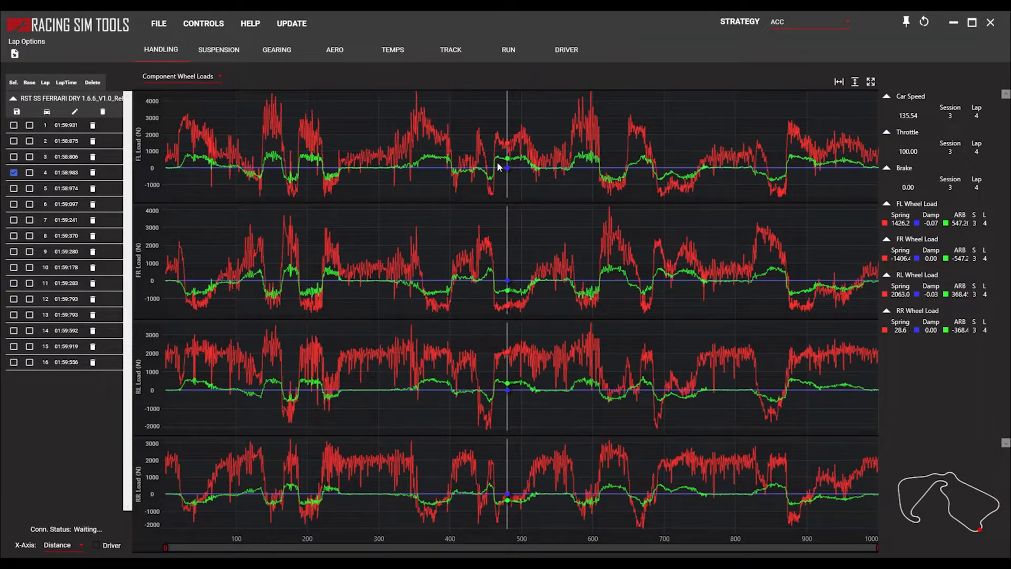
mouse_move(522, 167)
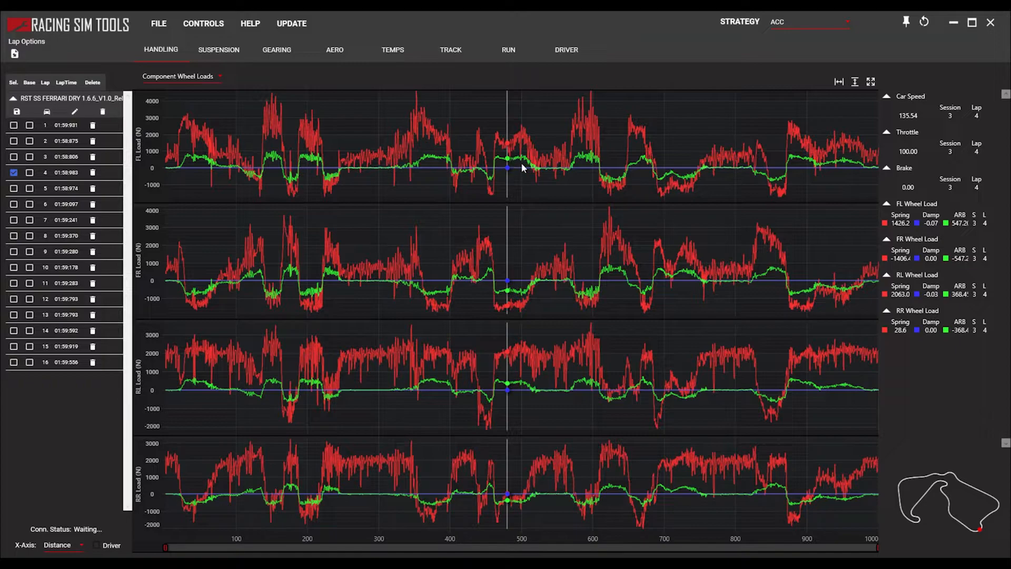
mouse_move(516, 171)
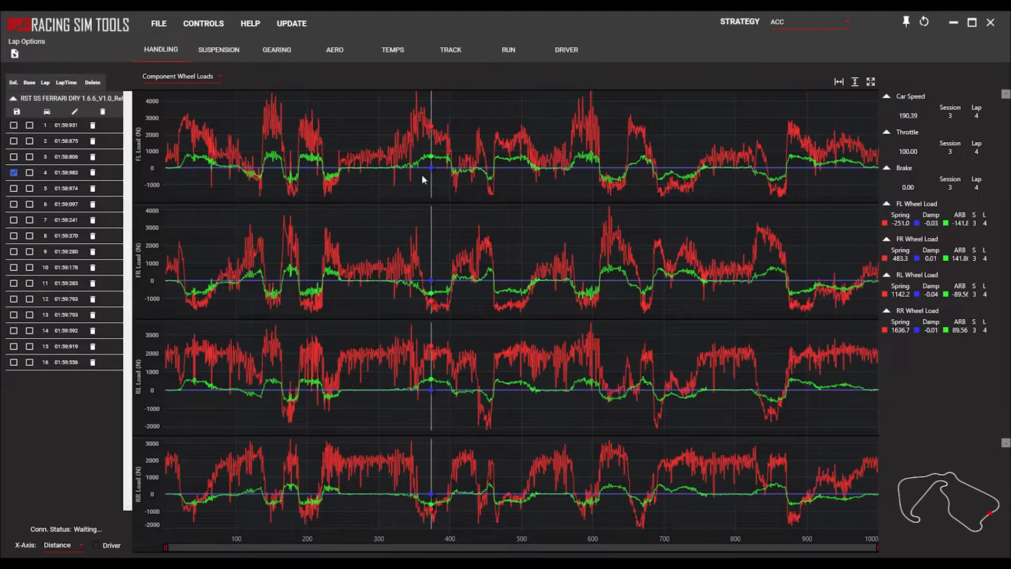
mouse_move(442, 180)
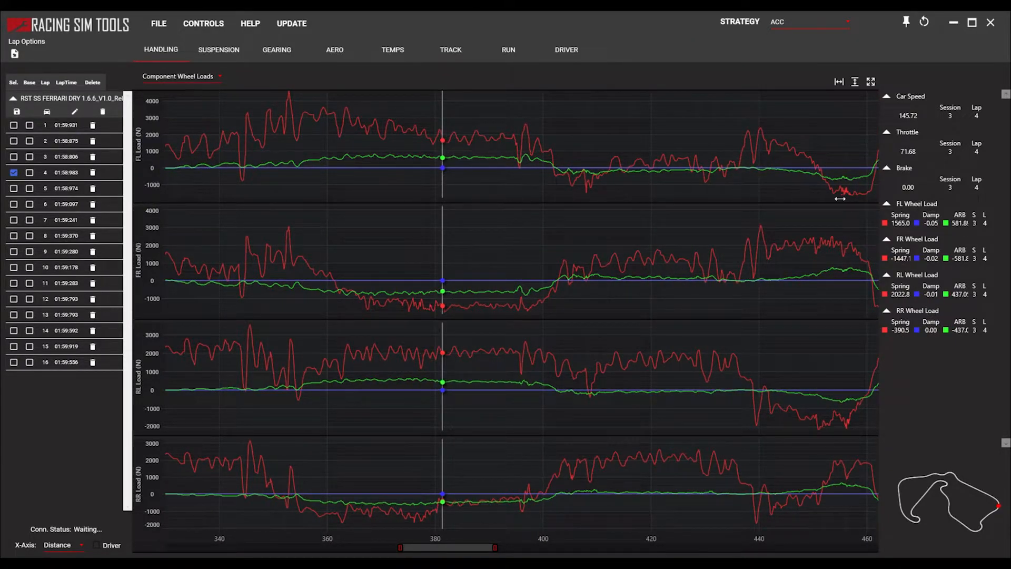
mouse_move(426, 157)
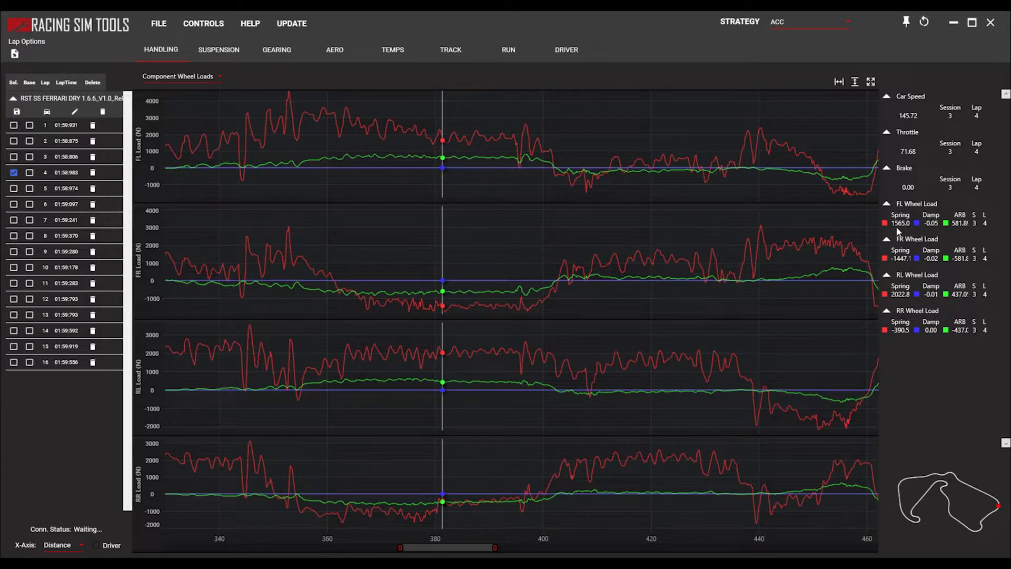
mouse_move(782, 18)
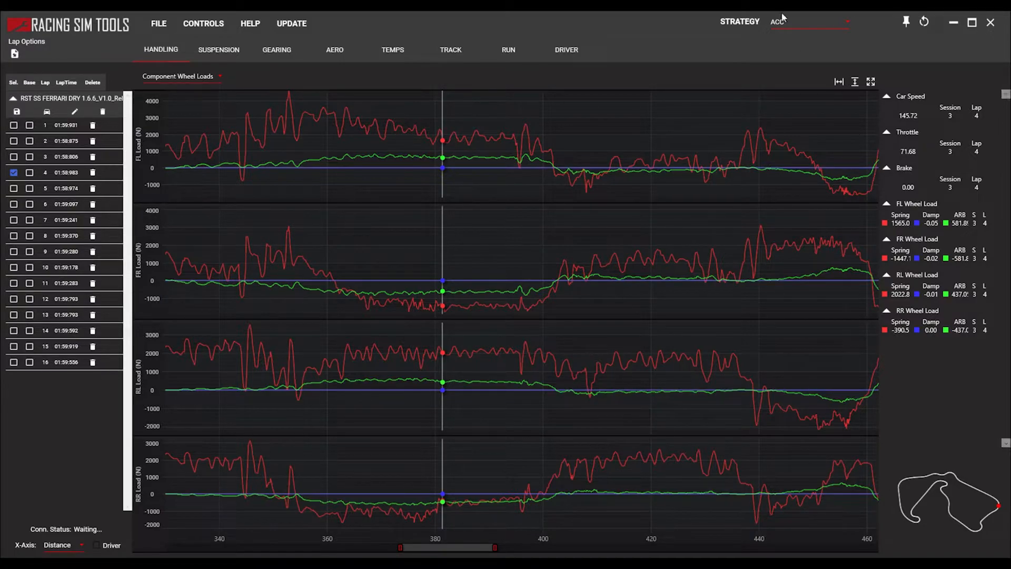
mouse_move(882, 215)
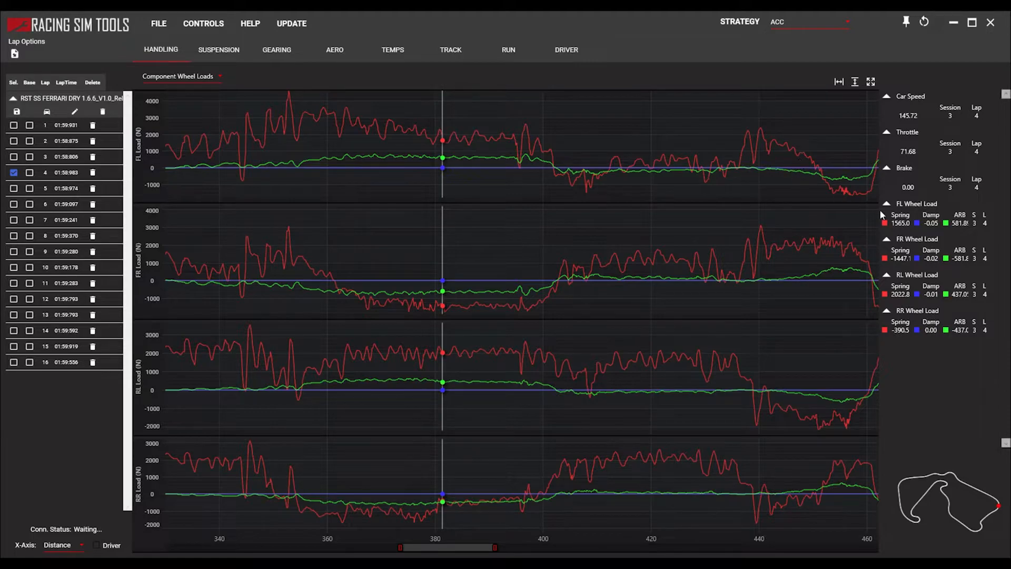
mouse_move(965, 234)
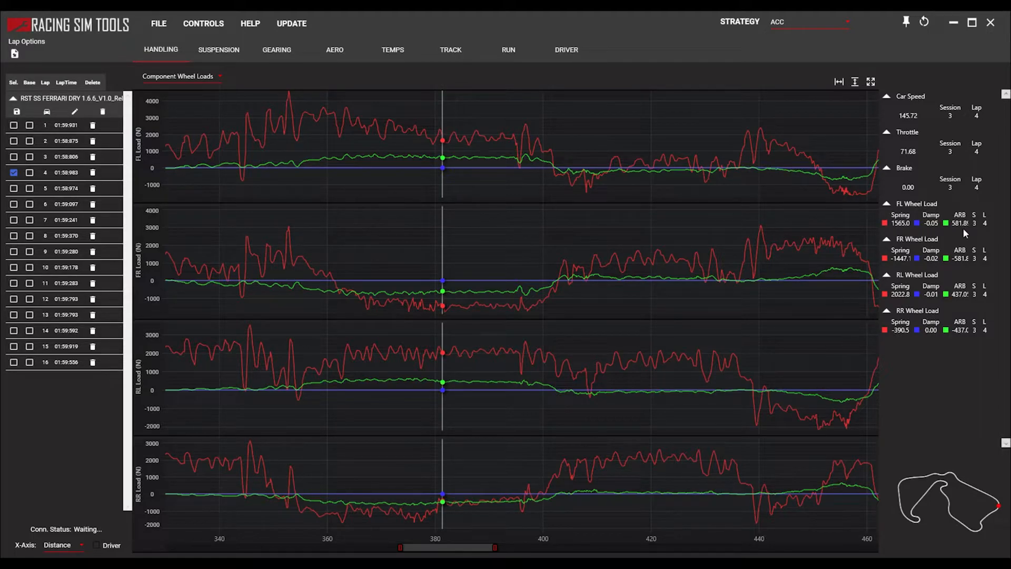
mouse_move(625, 188)
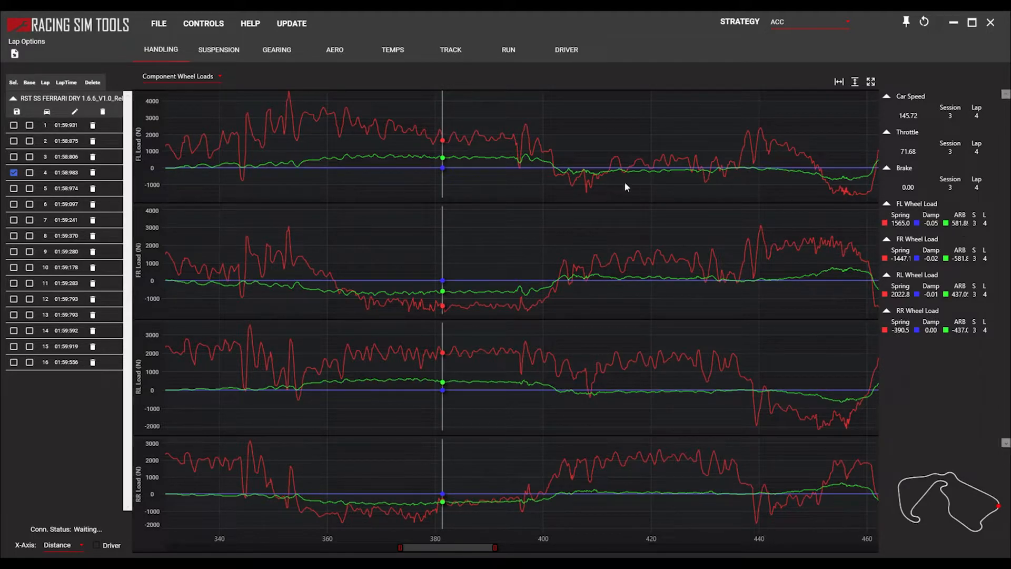
mouse_move(462, 134)
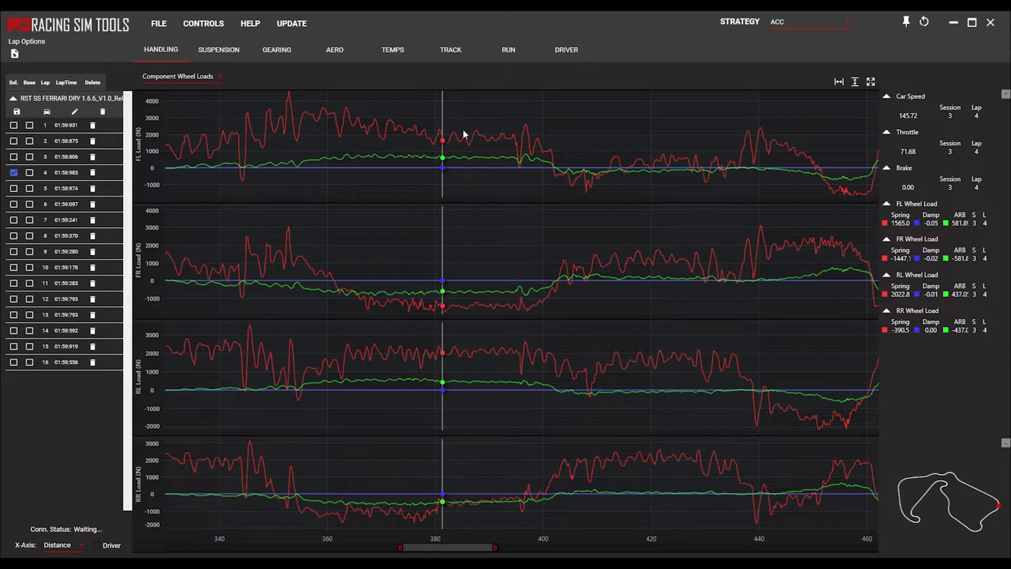
mouse_move(488, 164)
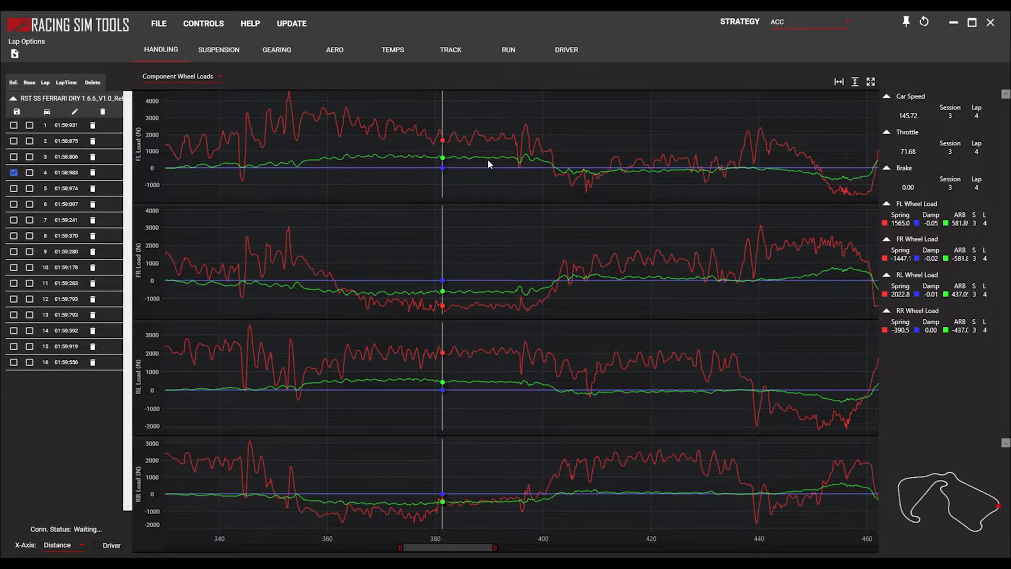
mouse_move(421, 159)
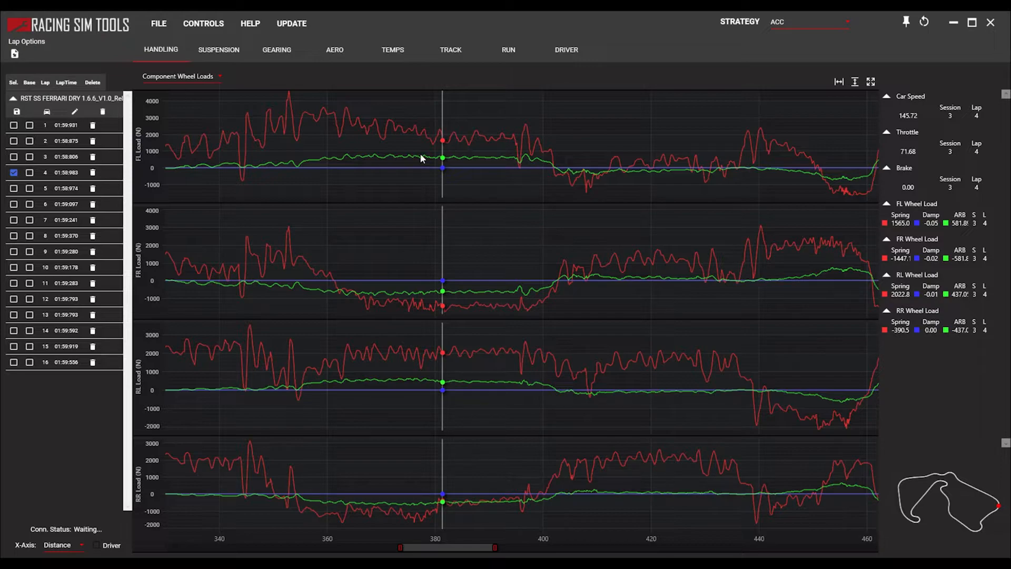
mouse_move(415, 163)
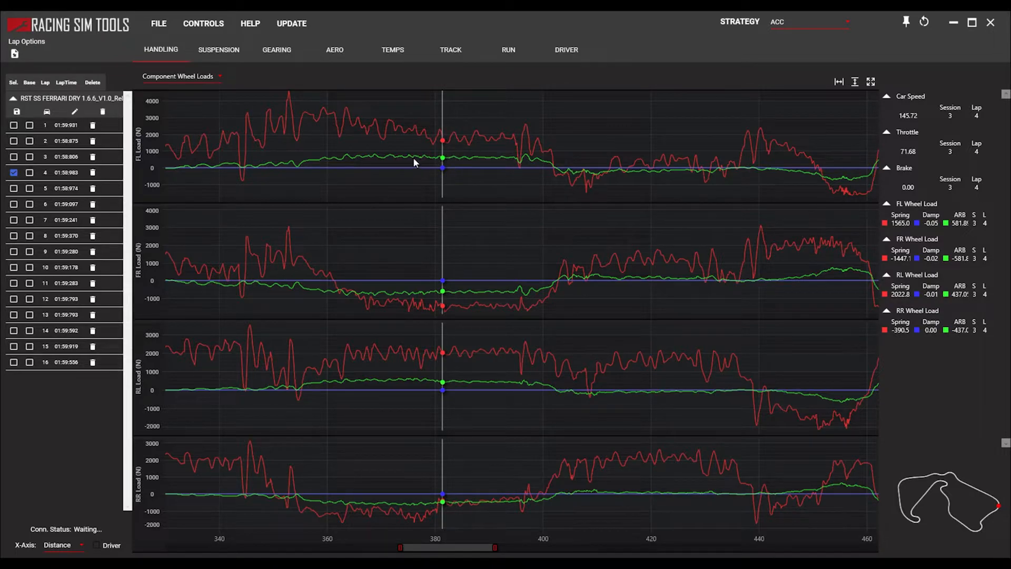
mouse_move(396, 161)
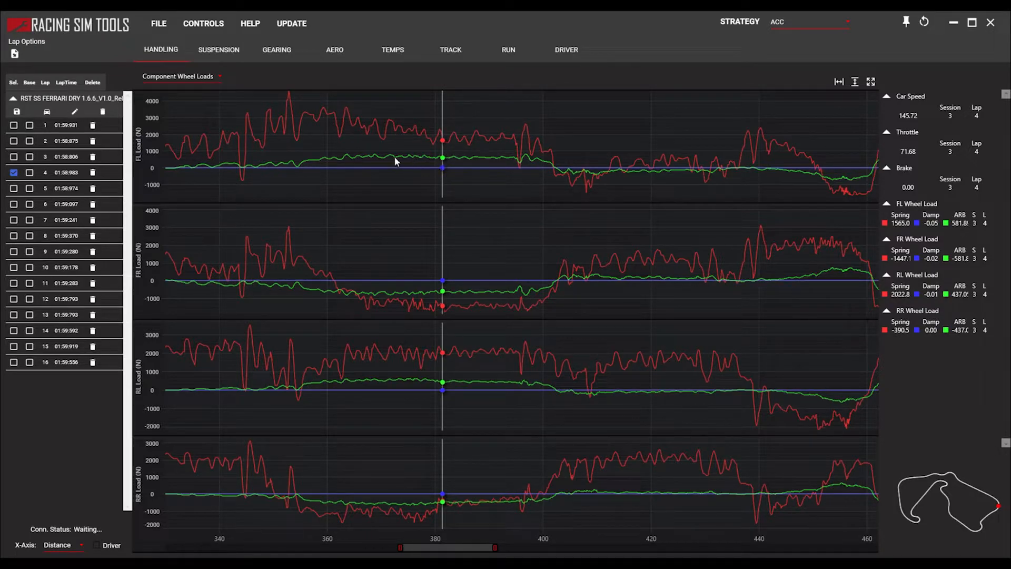
mouse_move(443, 162)
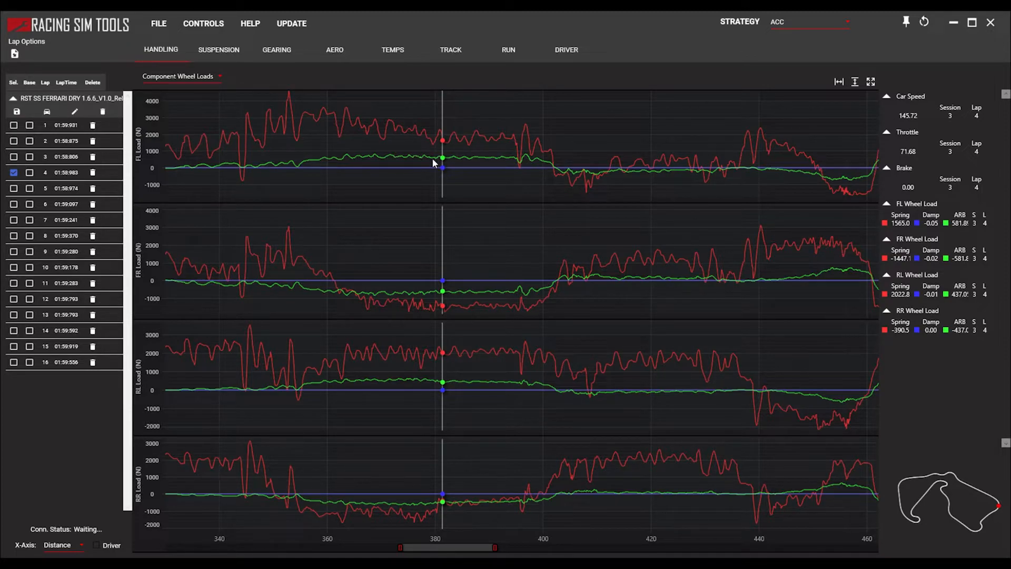
mouse_move(397, 136)
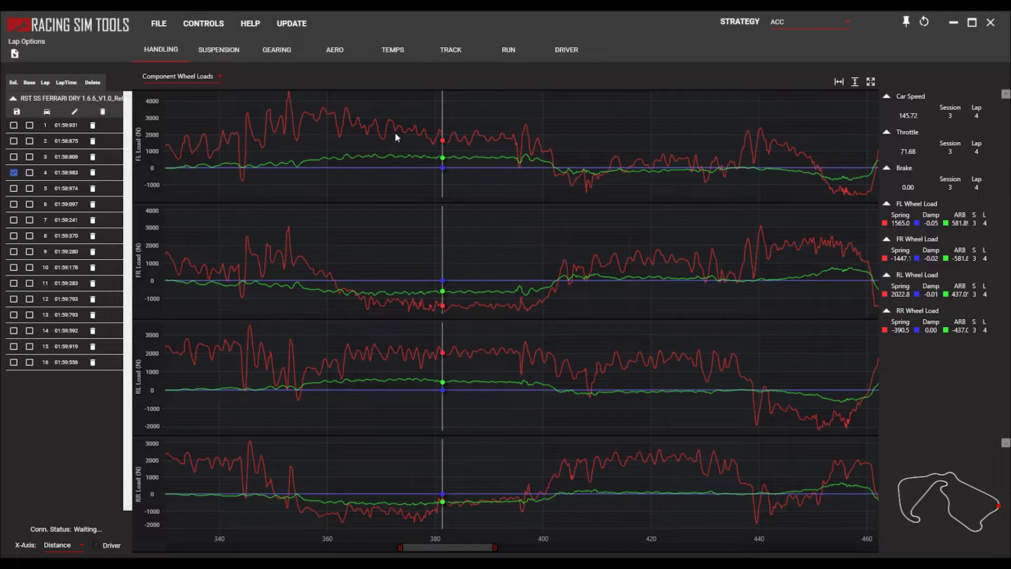
mouse_move(404, 128)
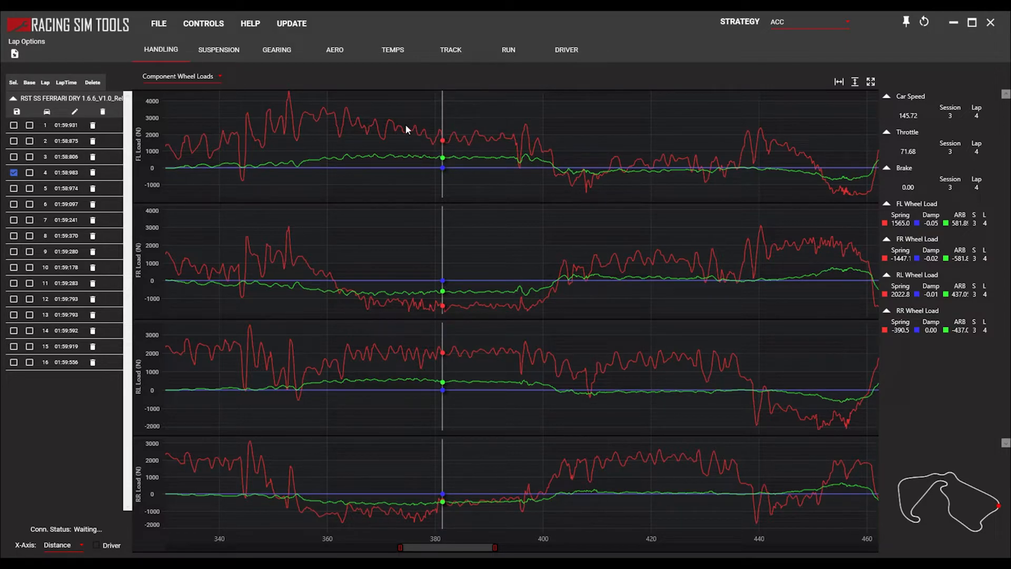
mouse_move(414, 134)
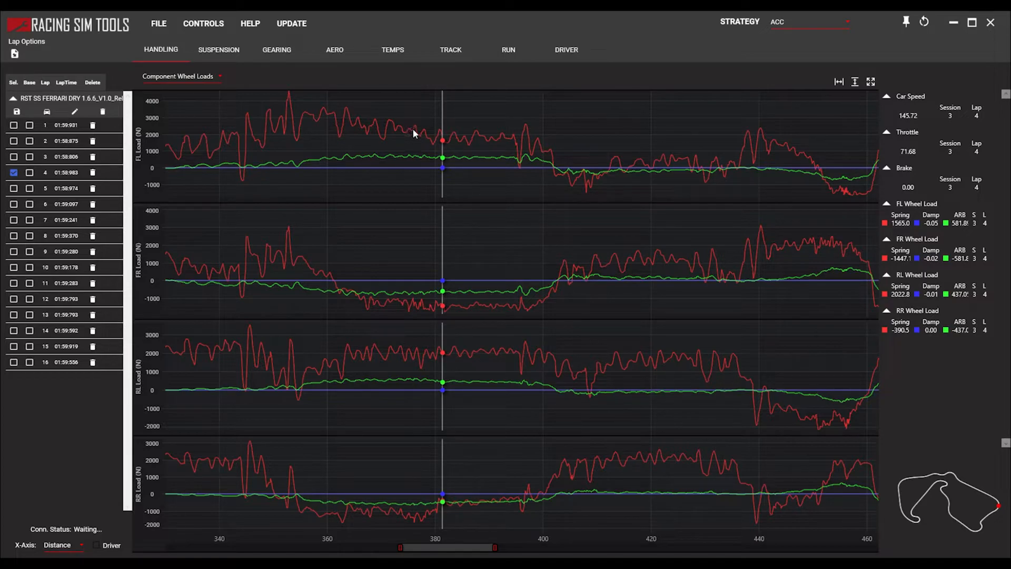
mouse_move(422, 140)
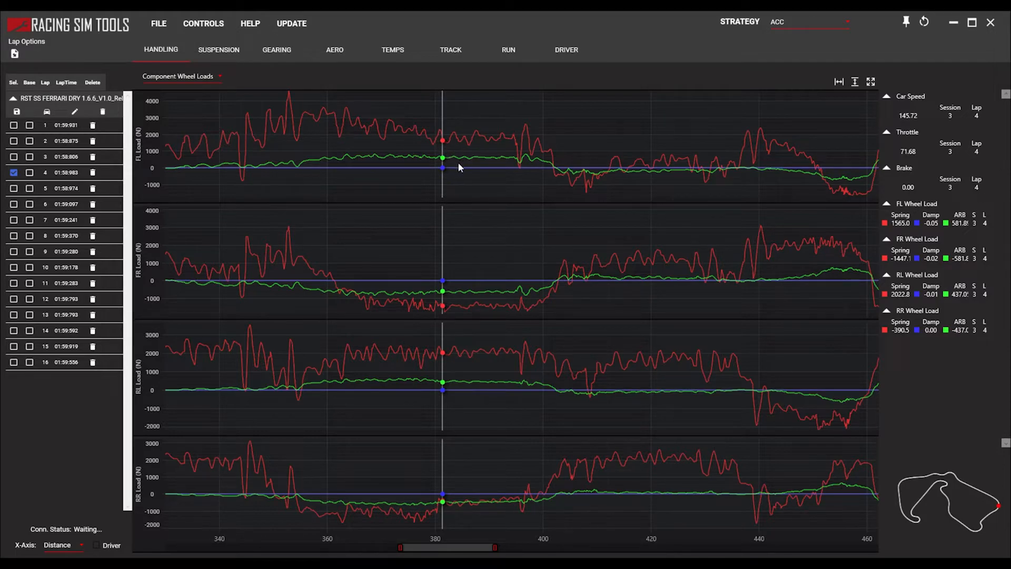
mouse_move(459, 158)
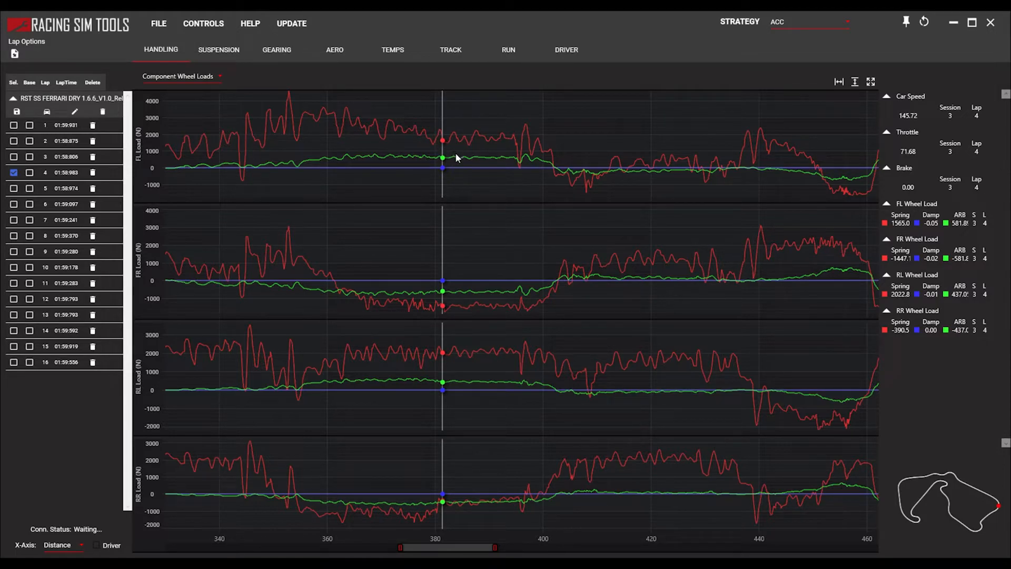
mouse_move(441, 163)
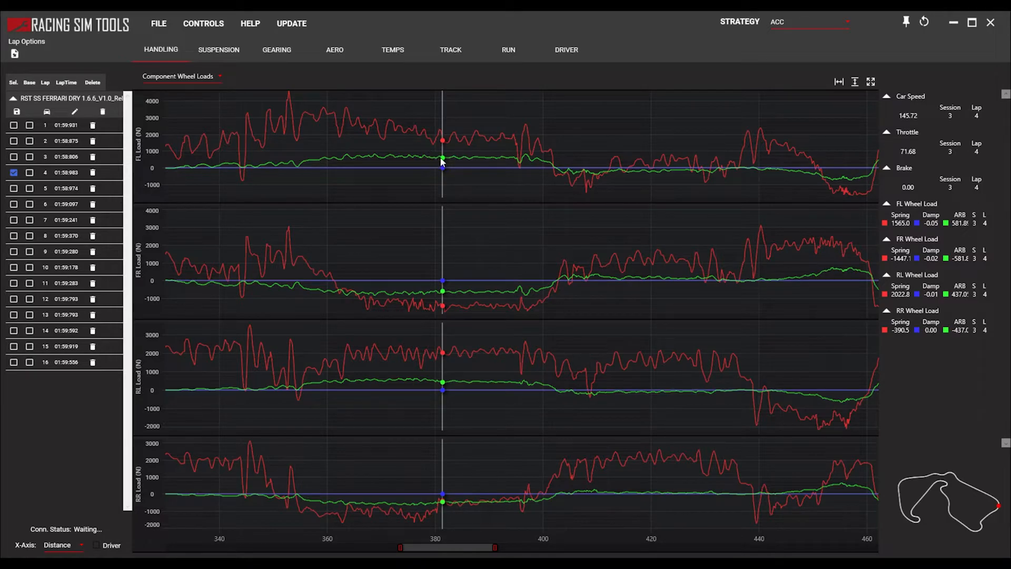
mouse_move(416, 156)
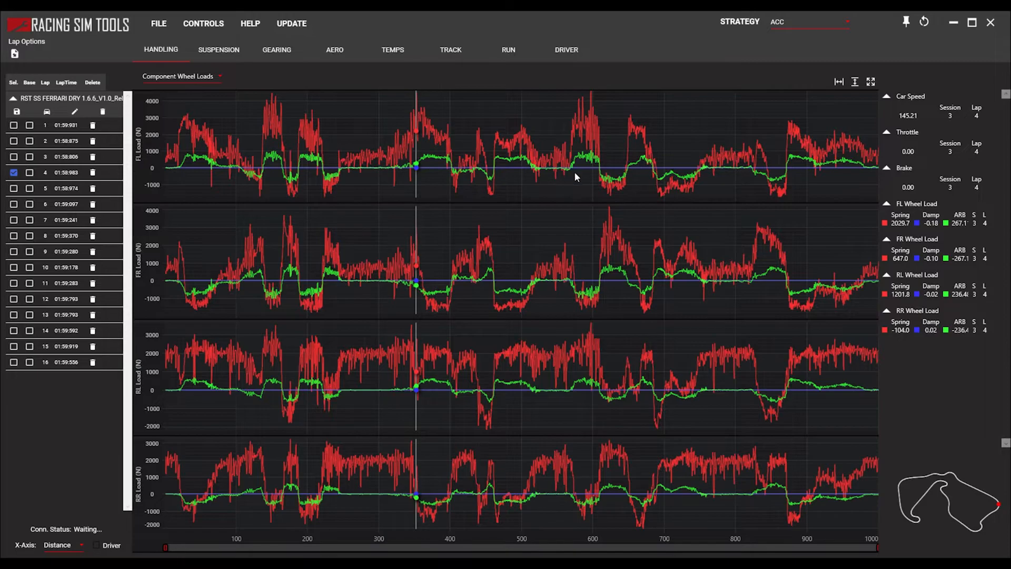
mouse_move(558, 168)
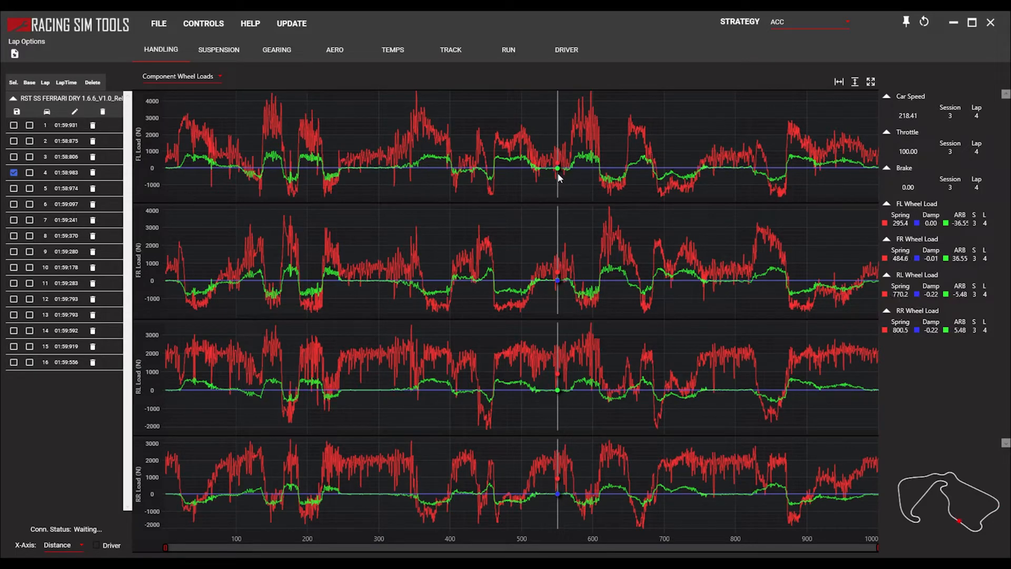
mouse_move(556, 166)
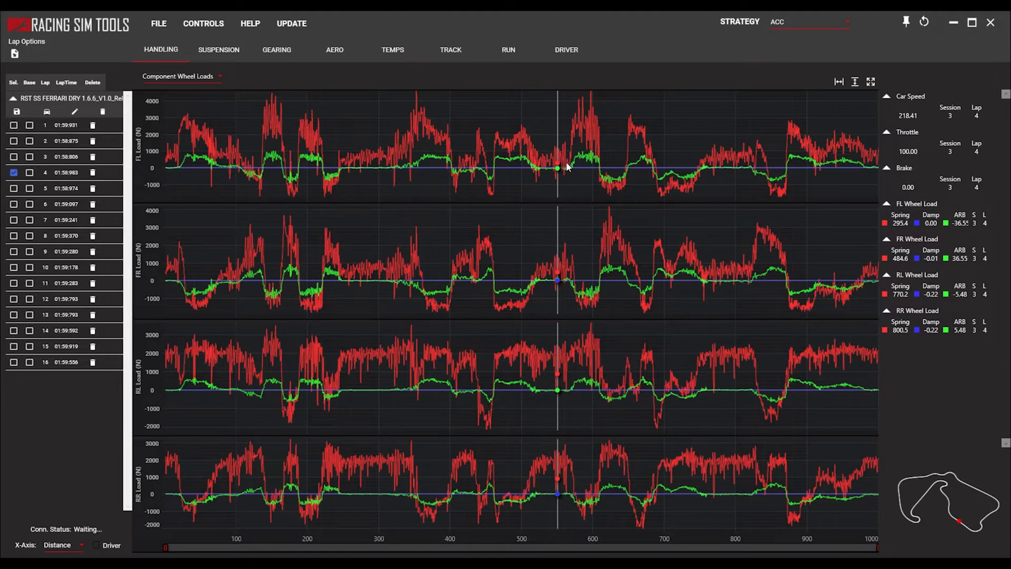
mouse_move(392, 96)
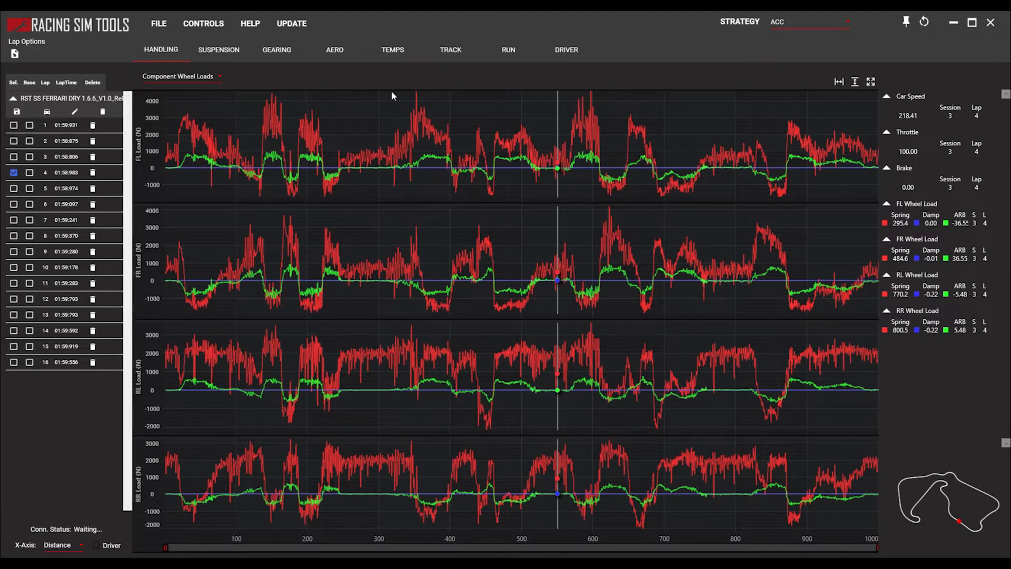
mouse_move(219, 50)
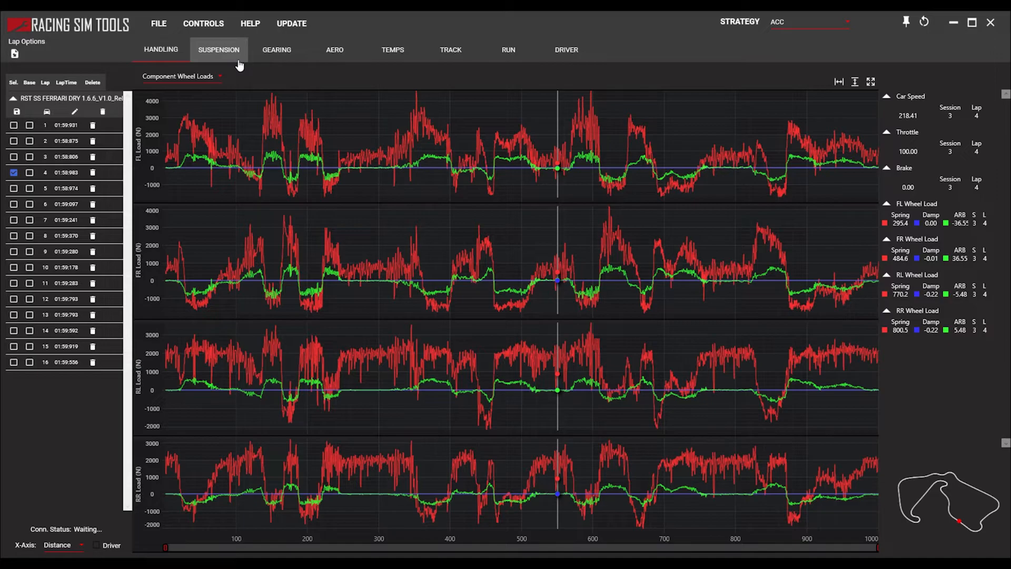
mouse_move(553, 152)
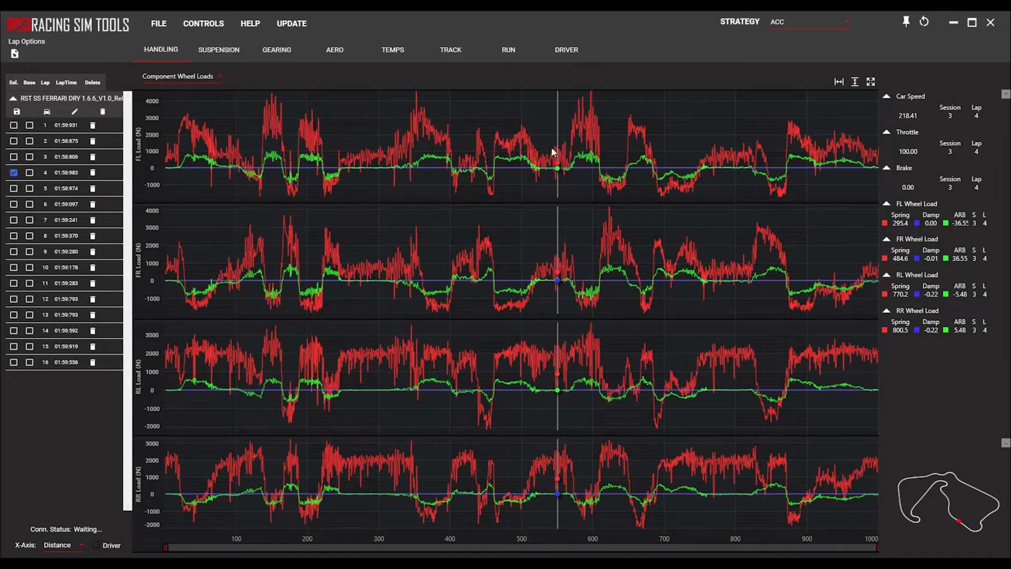